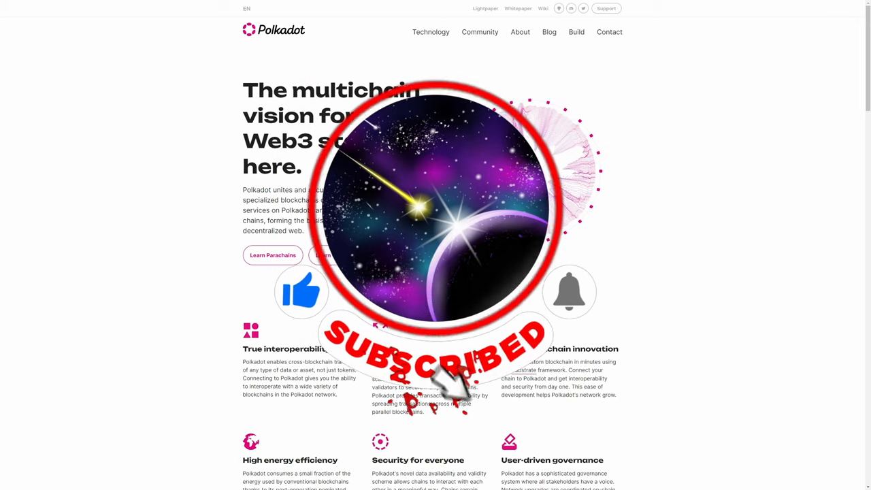
# Open Polkadot's CoinMarketCap page to view its price and supply statistics
pyautogui.click(569, 293)
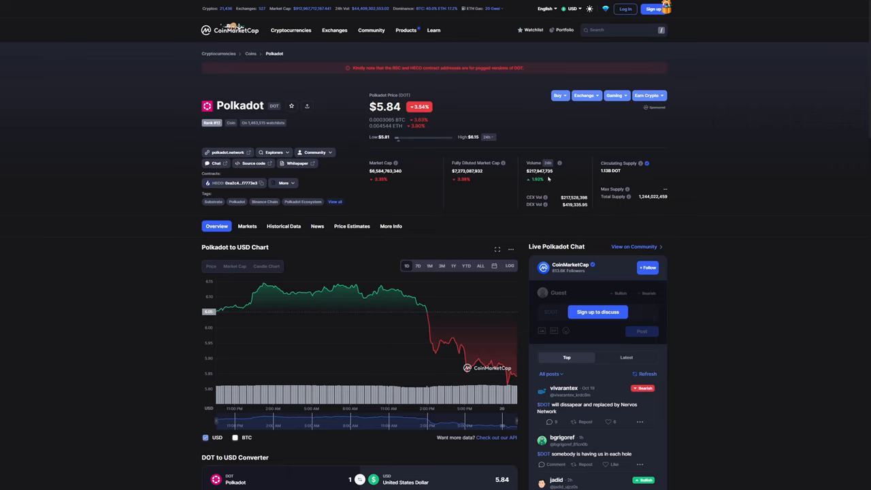
pyautogui.moveTo(731, 254)
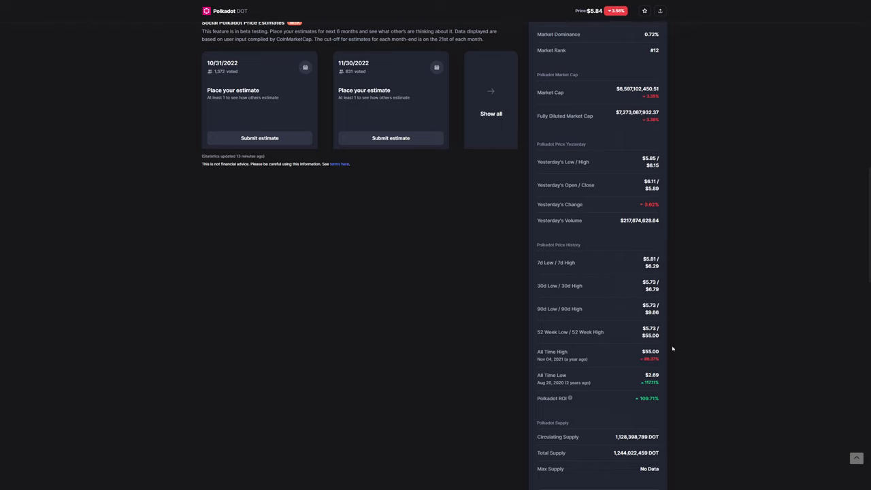
pyautogui.moveTo(674, 348)
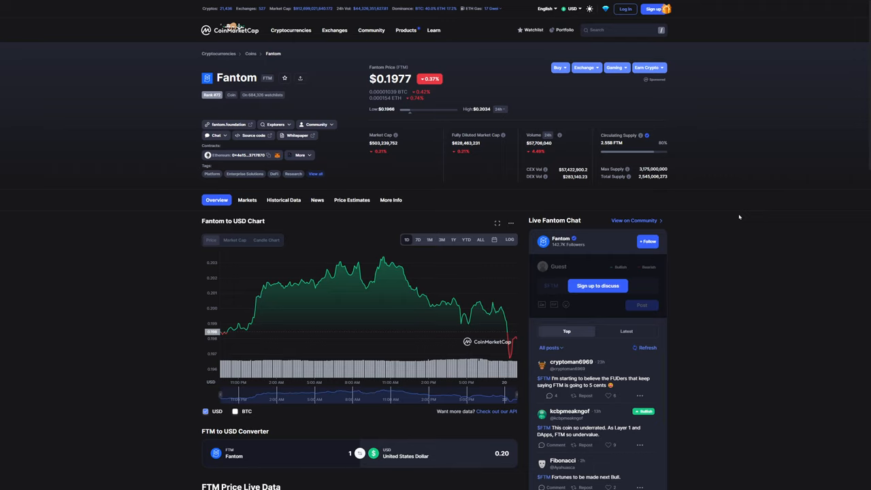
pyautogui.moveTo(759, 192)
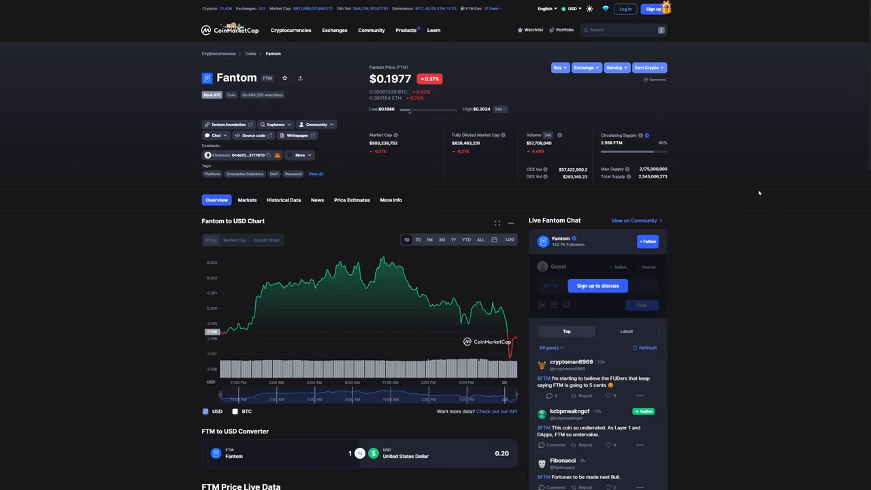
pyautogui.moveTo(715, 227)
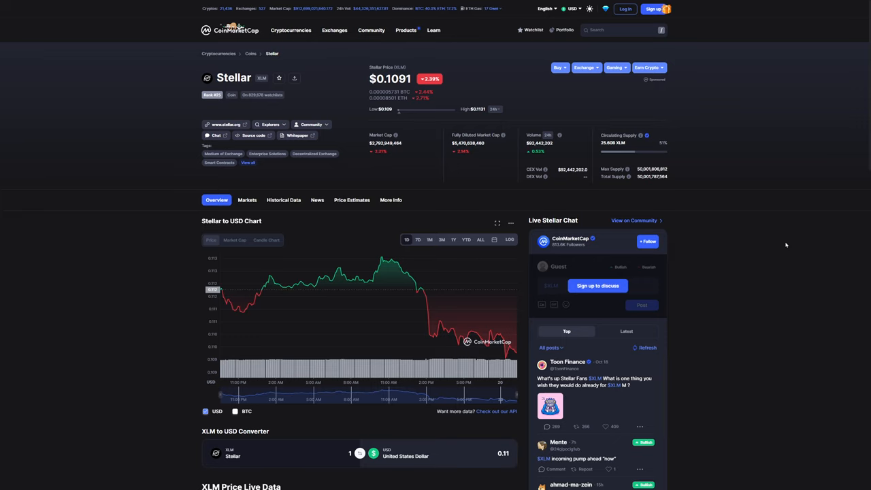
pyautogui.moveTo(377, 214)
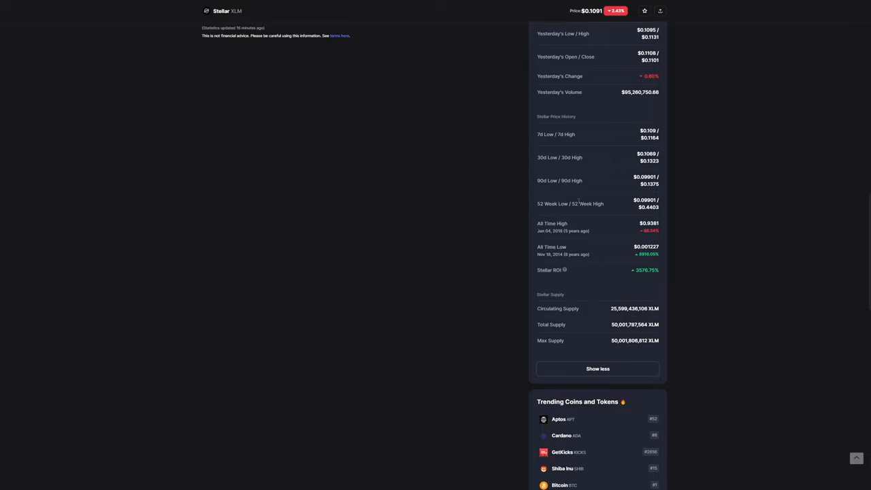
pyautogui.moveTo(693, 251)
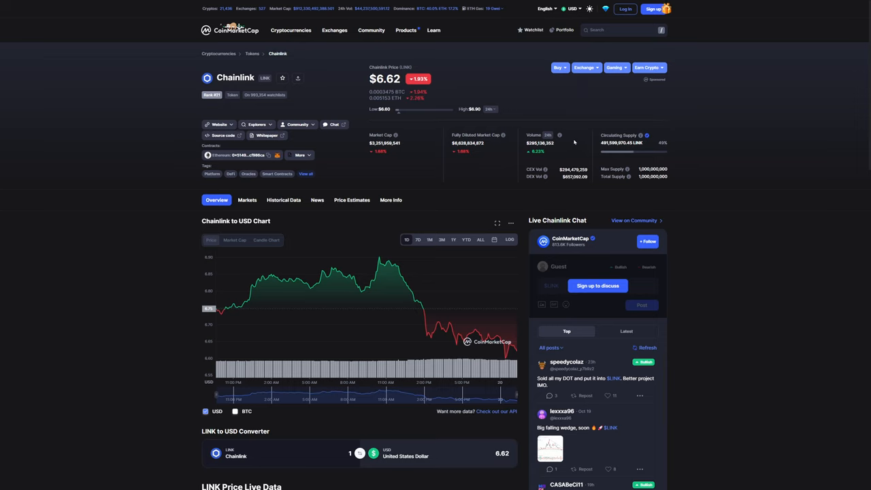
pyautogui.moveTo(611, 91)
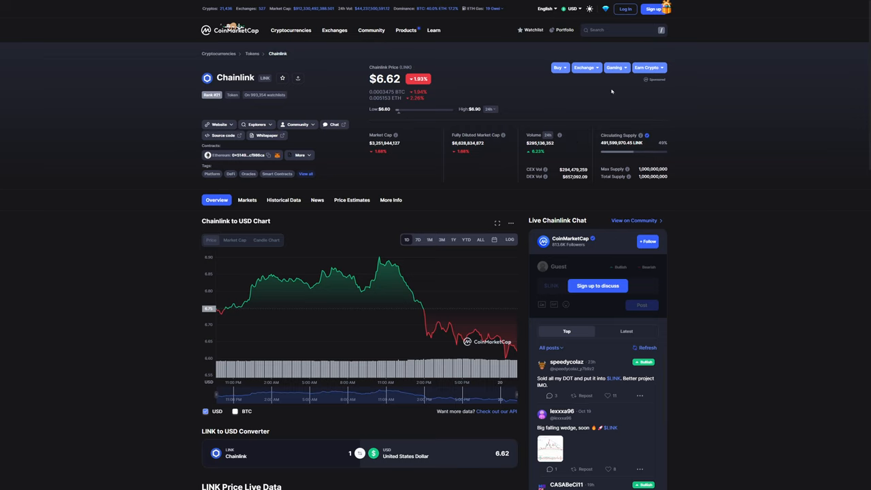
pyautogui.moveTo(638, 123)
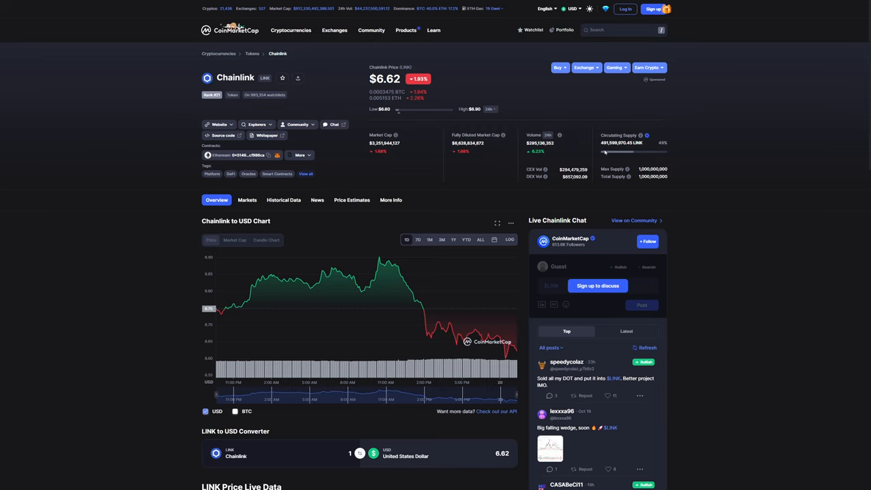
# Scroll Chainlink's CoinMarketCap page to review its price, market cap and circulating supply
pyautogui.scroll(-3)
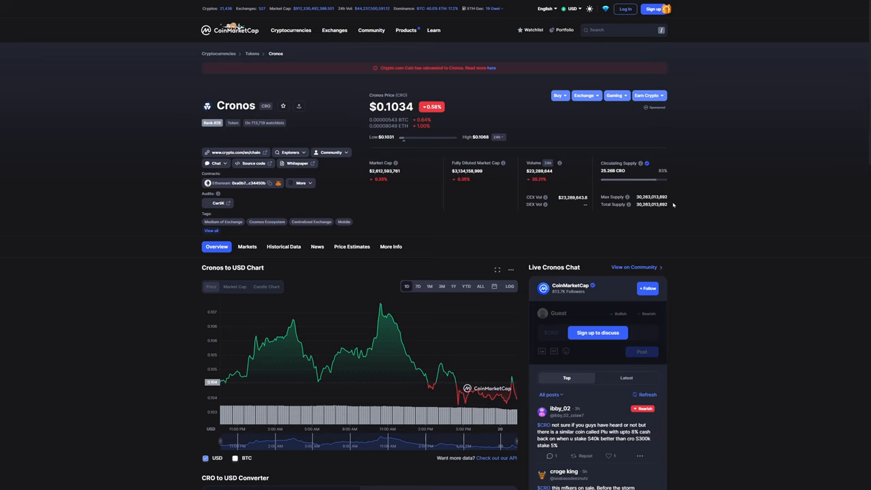
# Scroll Cronos's page to the statistics showing the $0.9698 all-time high and 25.26B circulating CRO
pyautogui.scroll(-3)
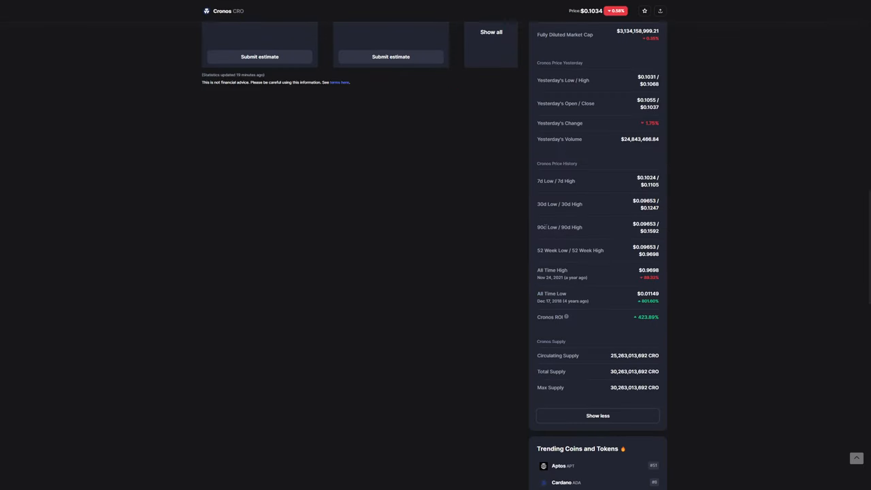